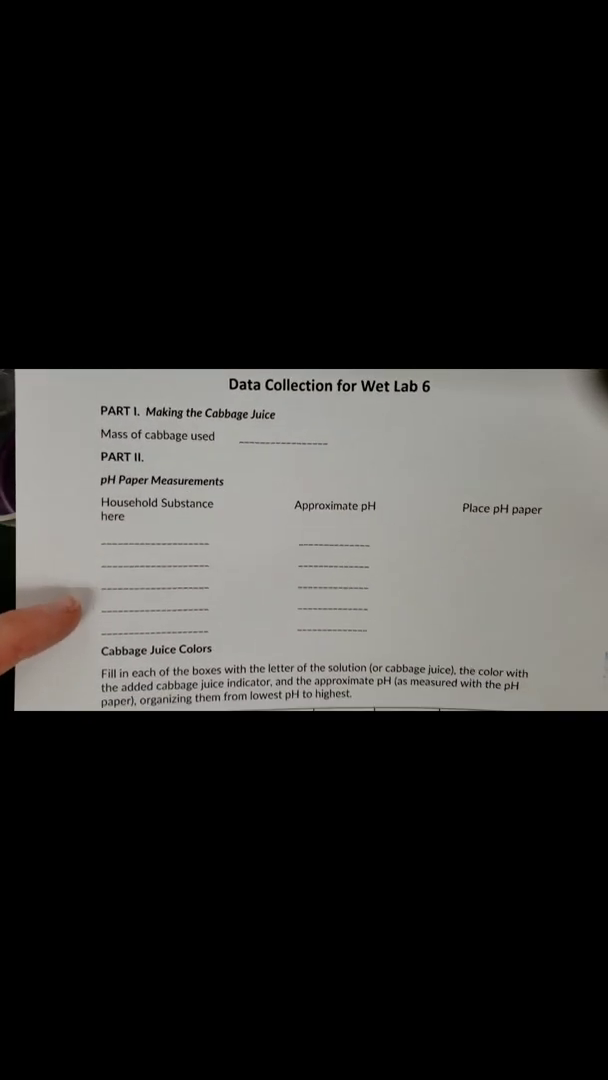
scroll("down", 3)
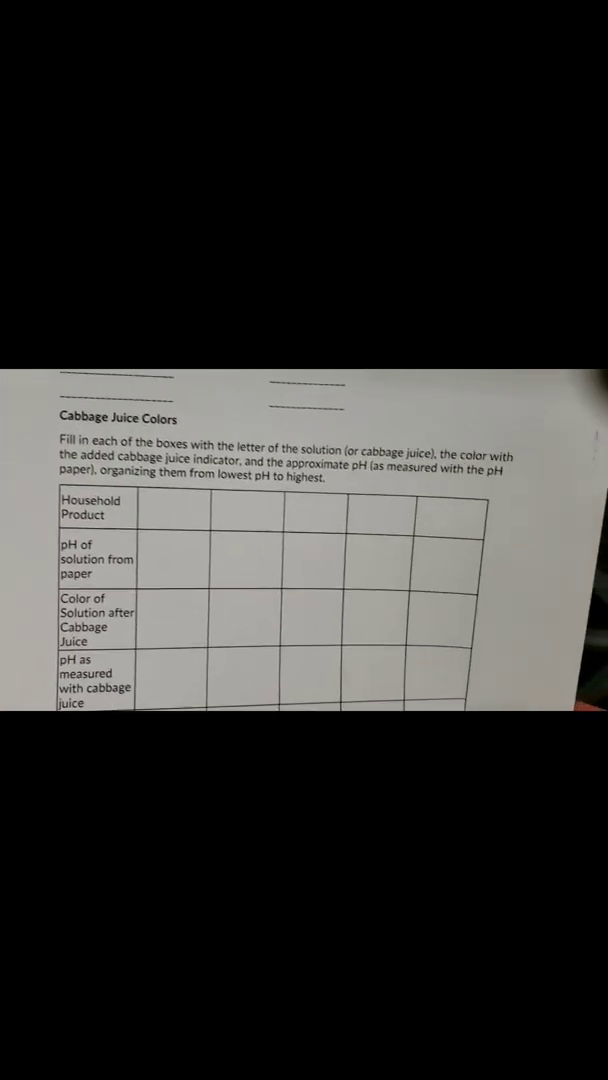